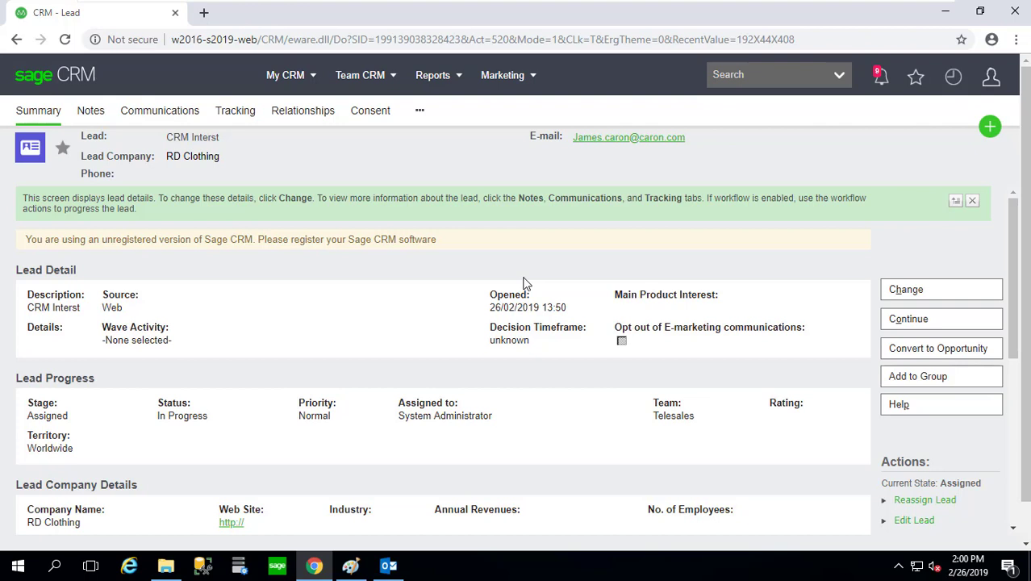
mouse_move(238, 179)
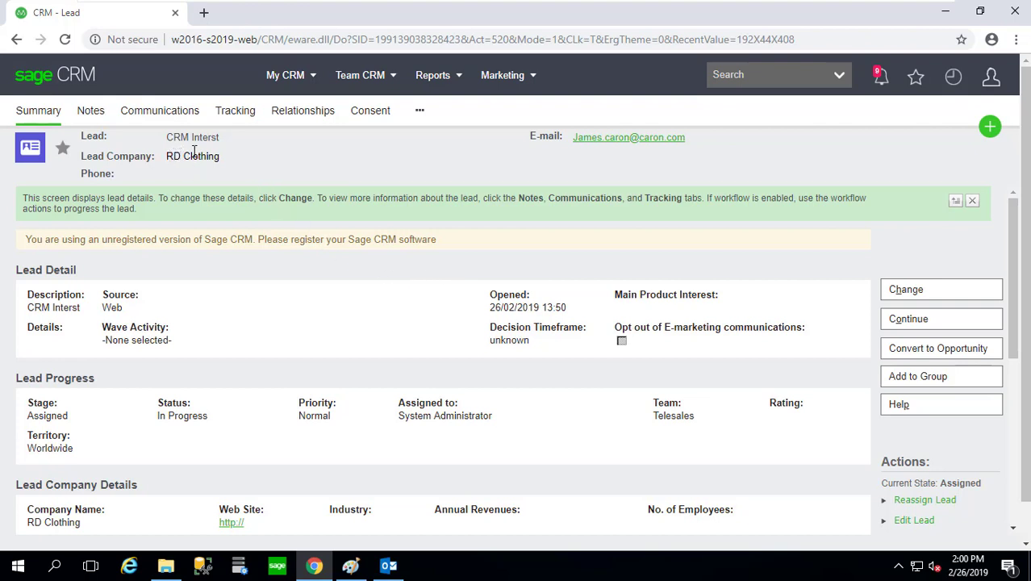
mouse_move(194, 325)
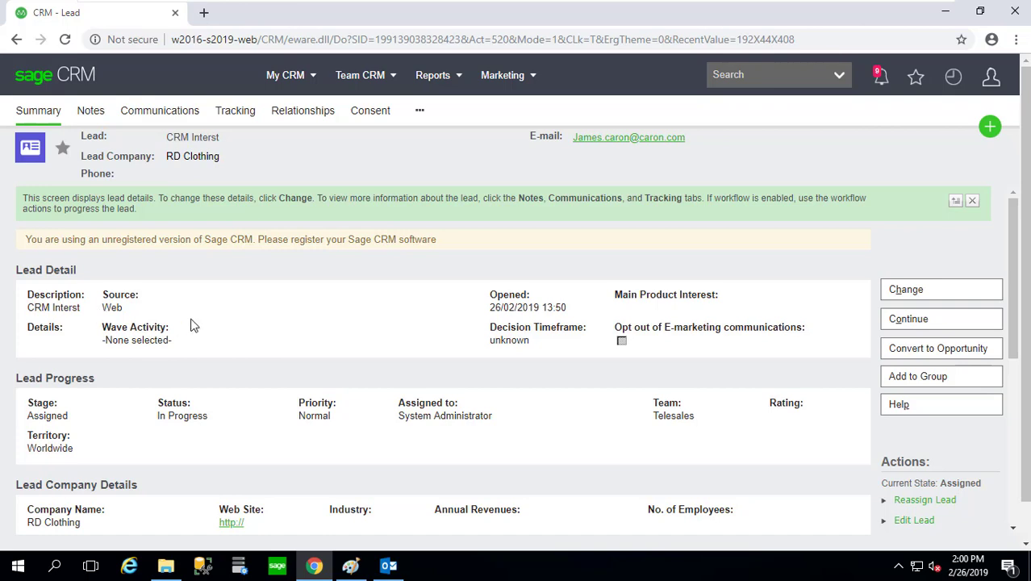
mouse_move(212, 301)
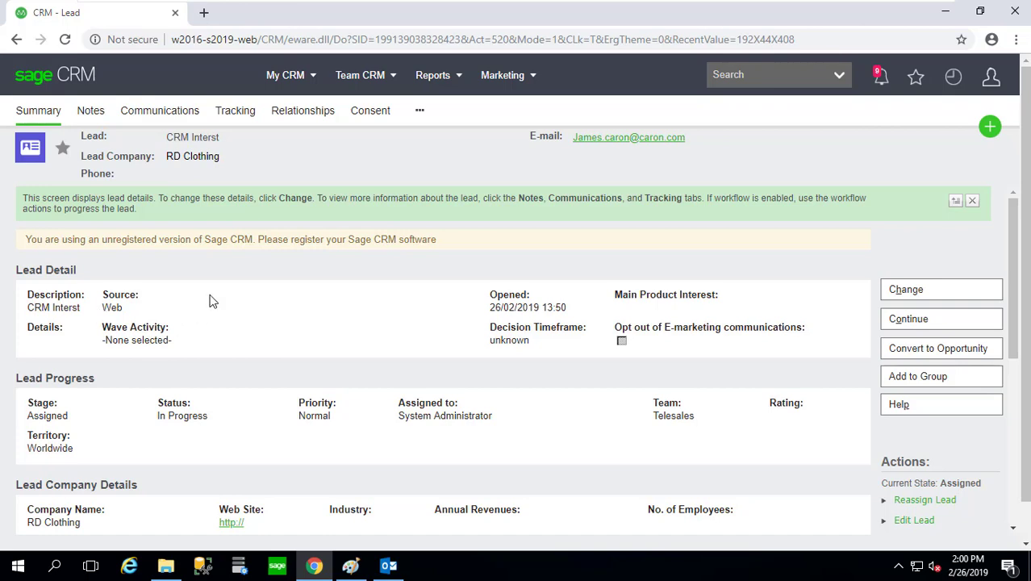
Step: Switch from the RD Clothing lead page to the Outlook inbox via the taskbar
click(389, 565)
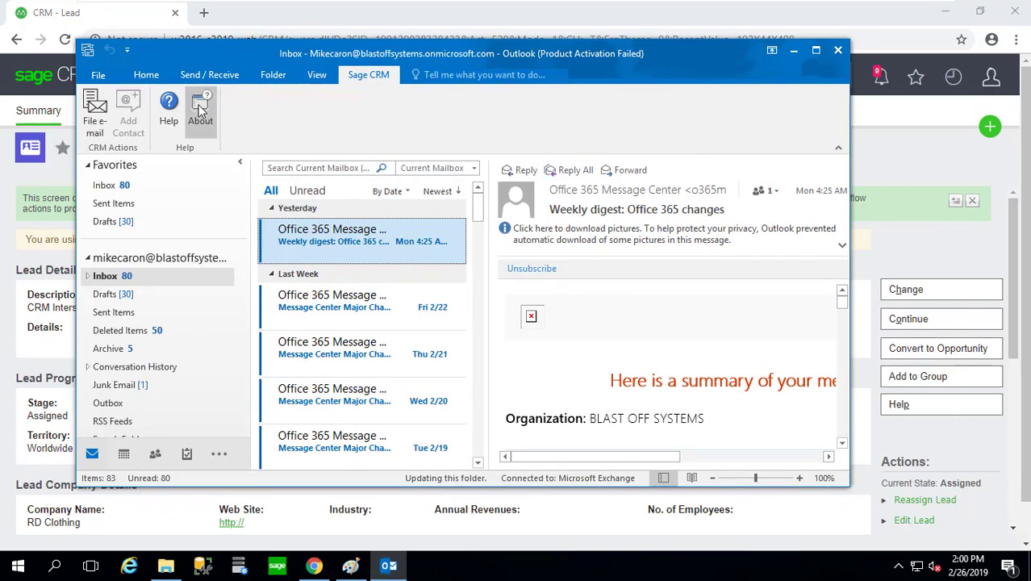
Step: File the Weekly digest e-mail into CRM, allowing access to e-mail address information
click(200, 109)
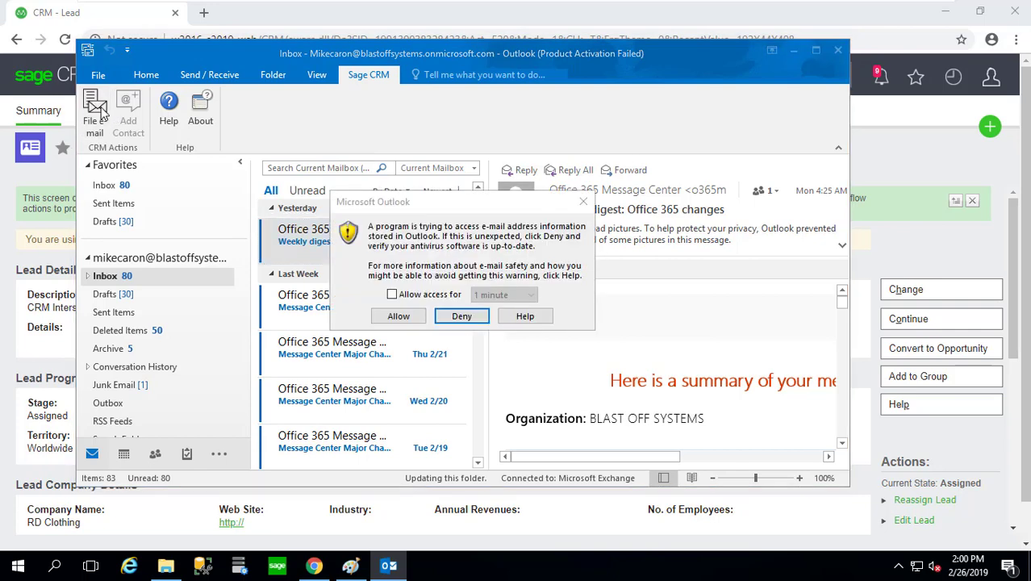
click(461, 316)
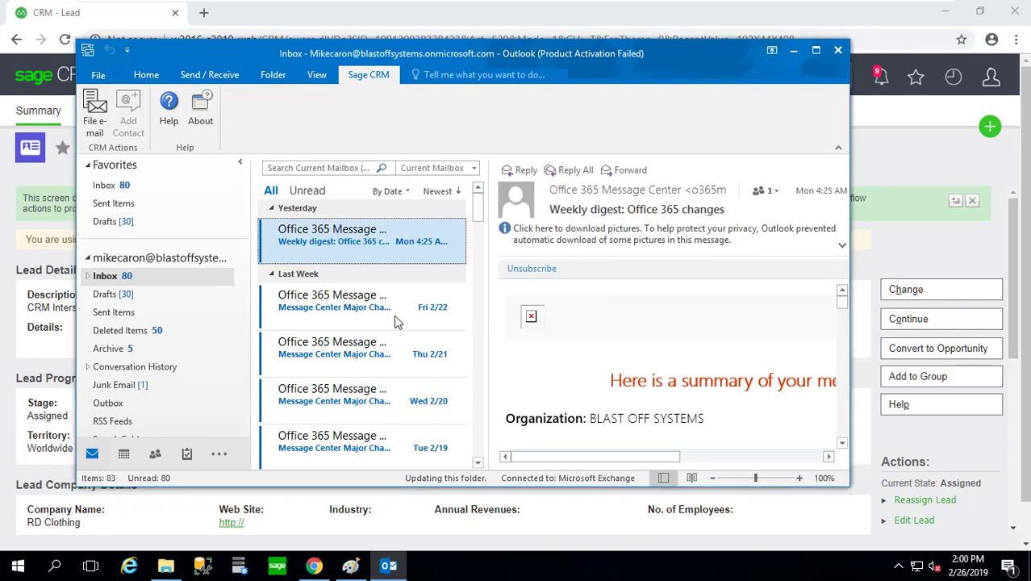
click(95, 109)
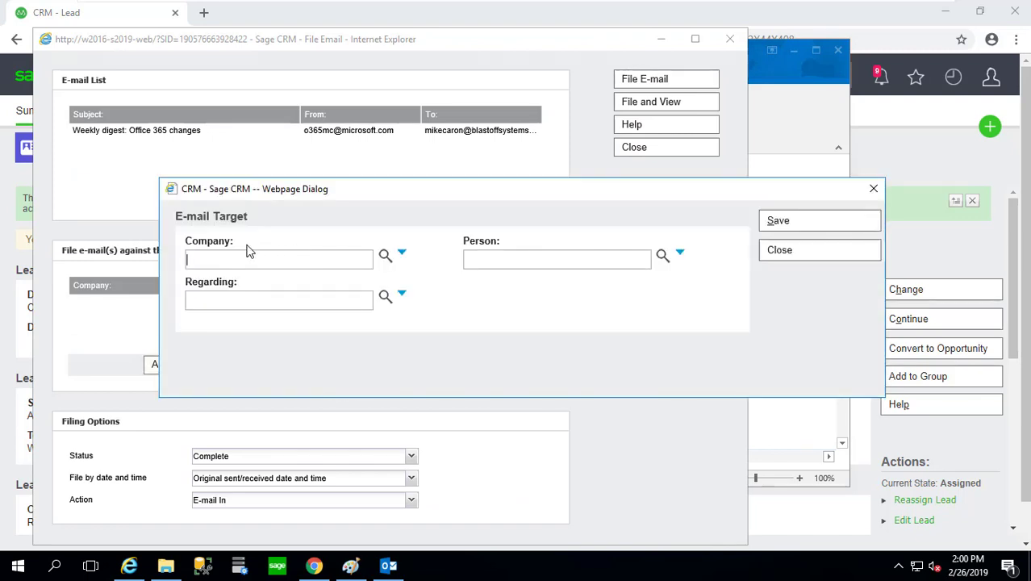
mouse_move(216, 249)
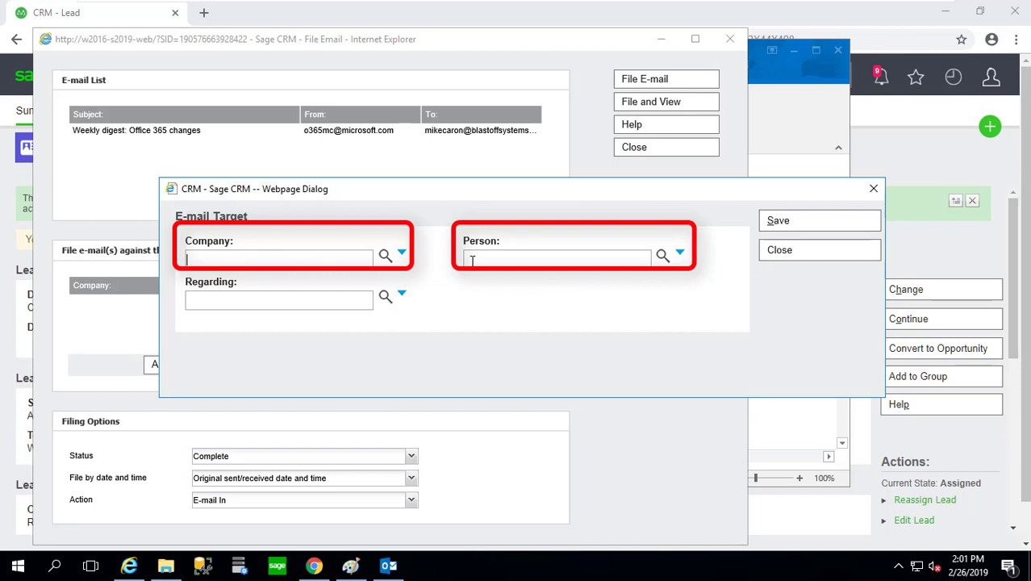
click(401, 292)
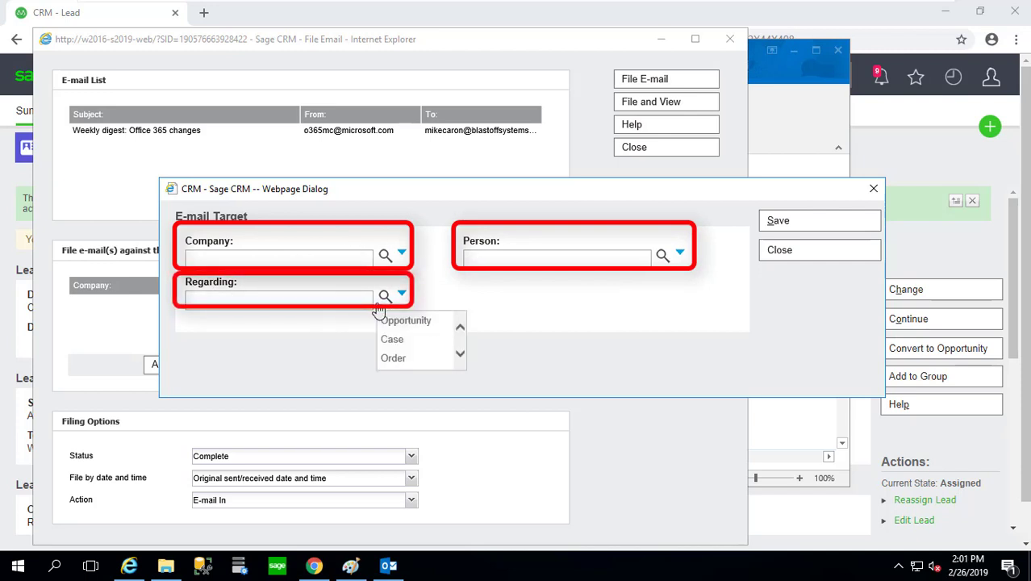
mouse_move(392, 338)
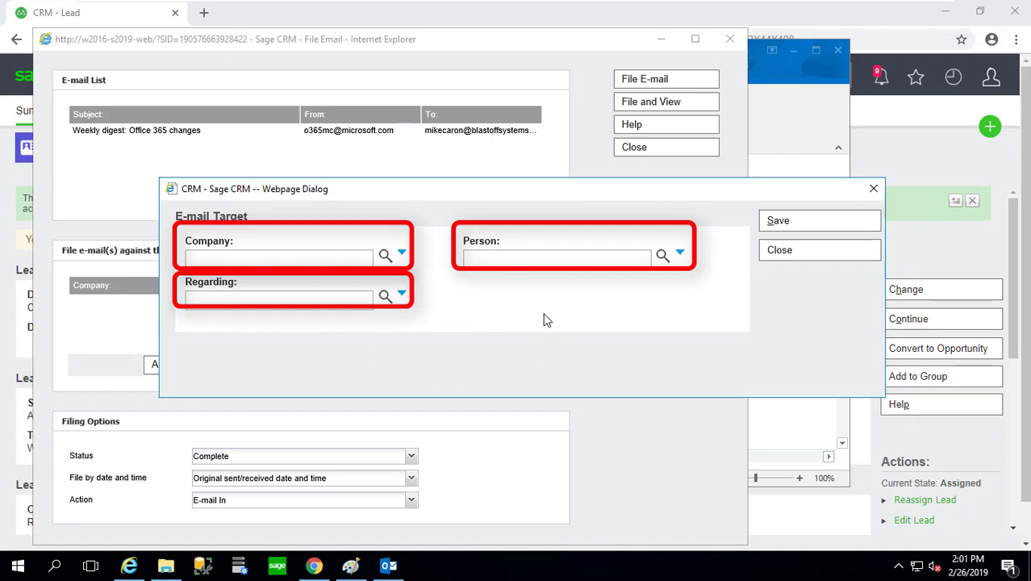
mouse_move(664, 308)
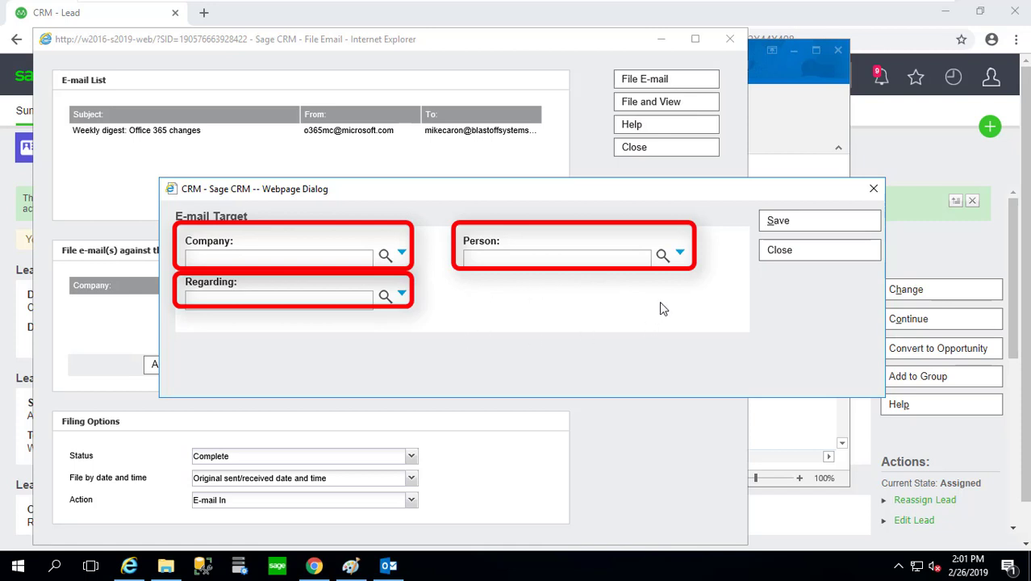
mouse_move(458, 346)
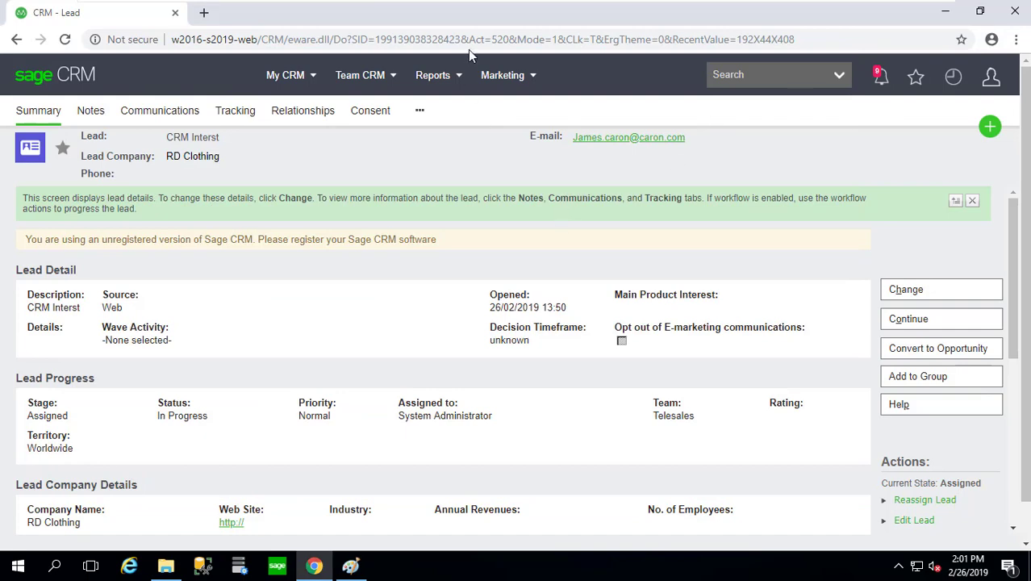
mouse_move(992, 77)
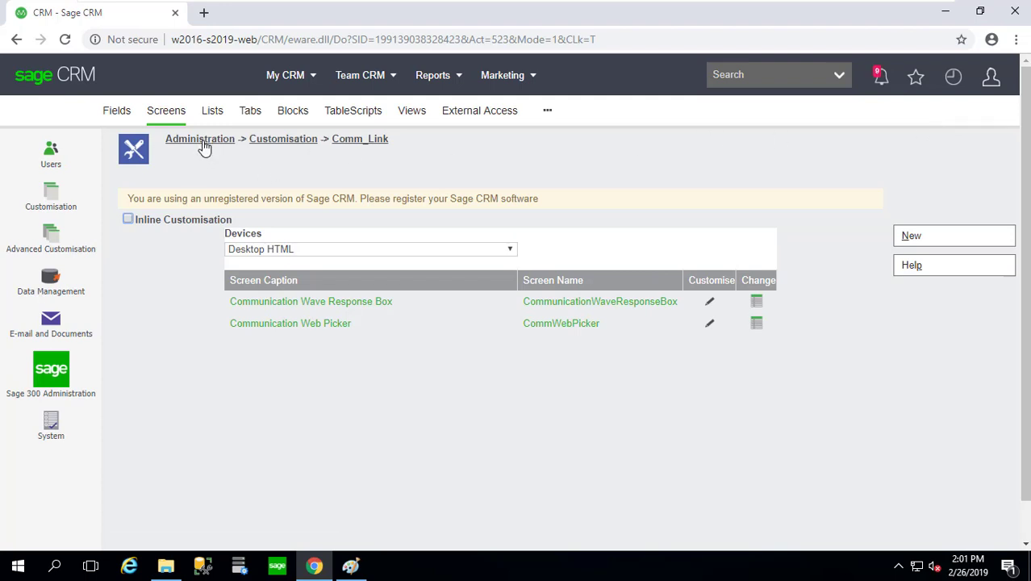
Step: From Administration > Customisation > Comm_Link > Screens, customise the Communication Web Picker screen
click(200, 139)
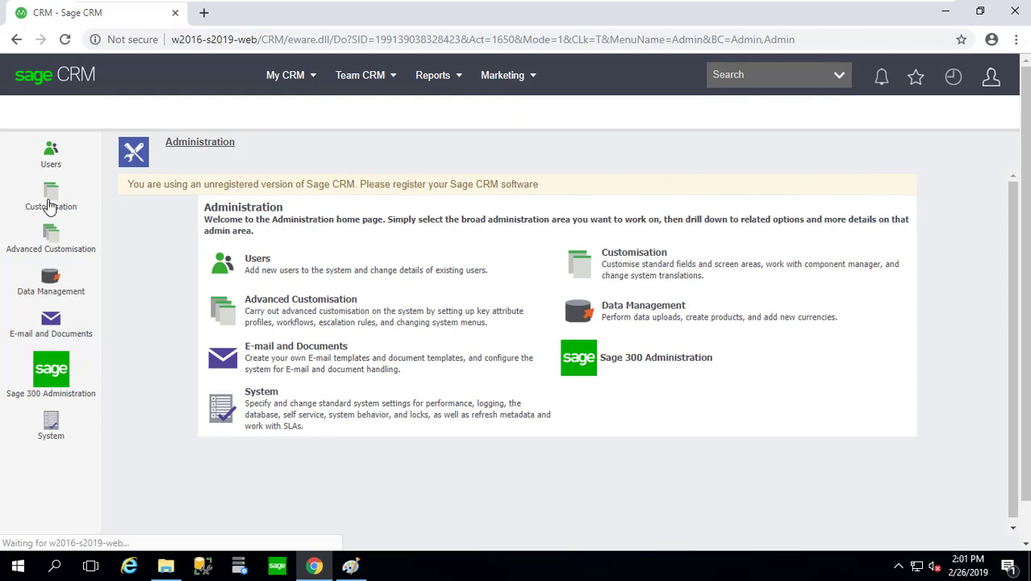
click(51, 200)
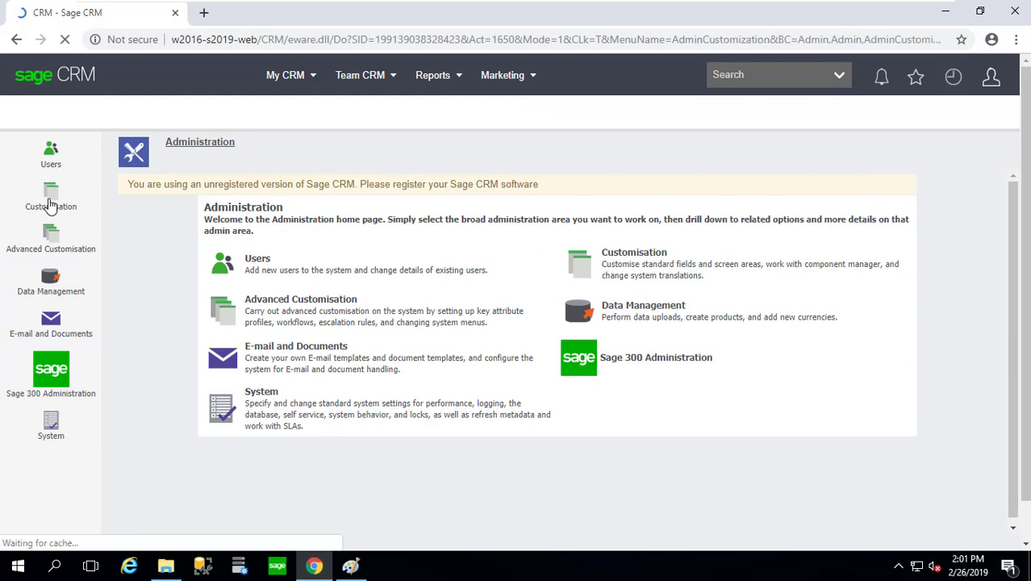
click(51, 194)
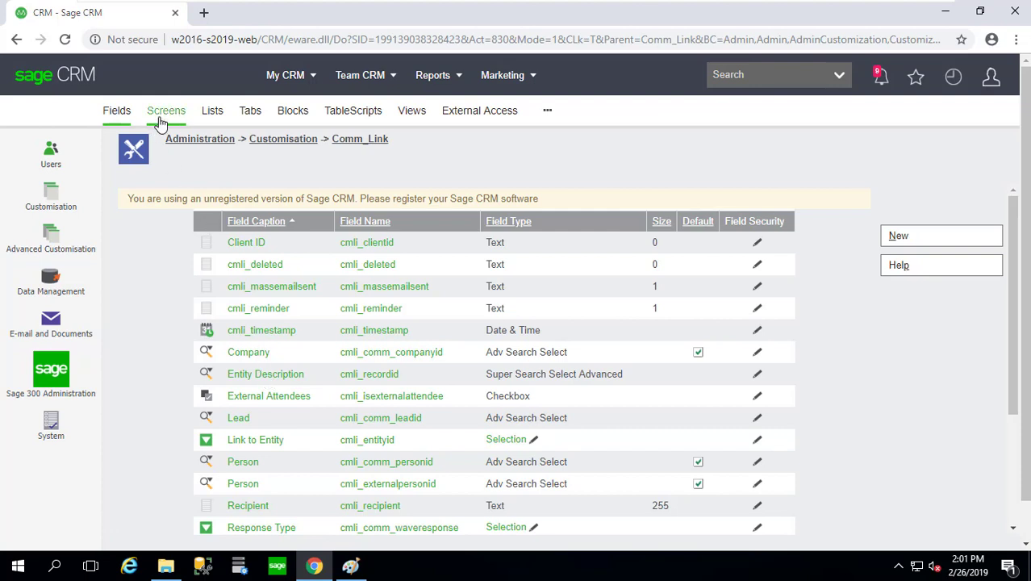
click(166, 110)
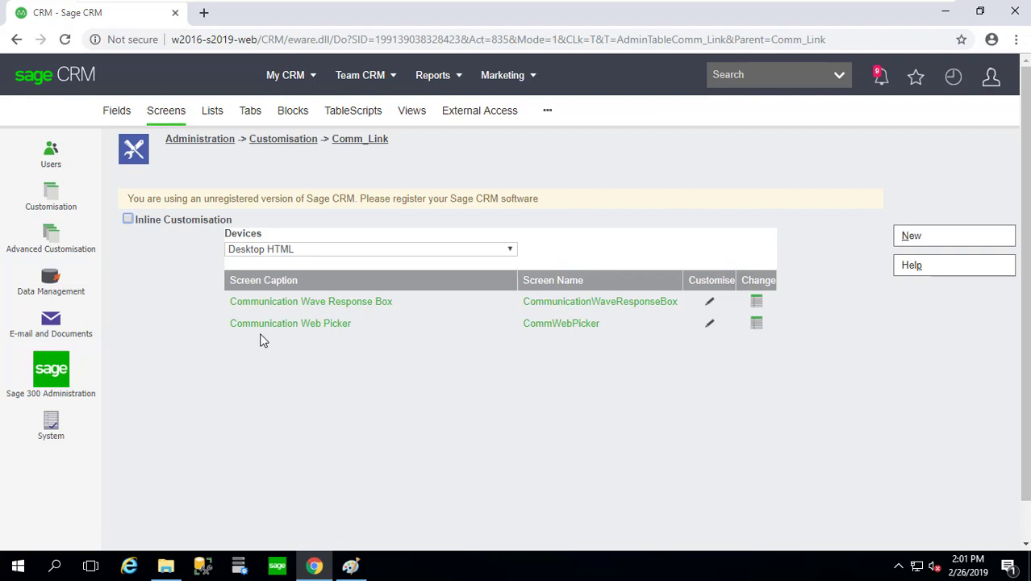
mouse_move(621, 315)
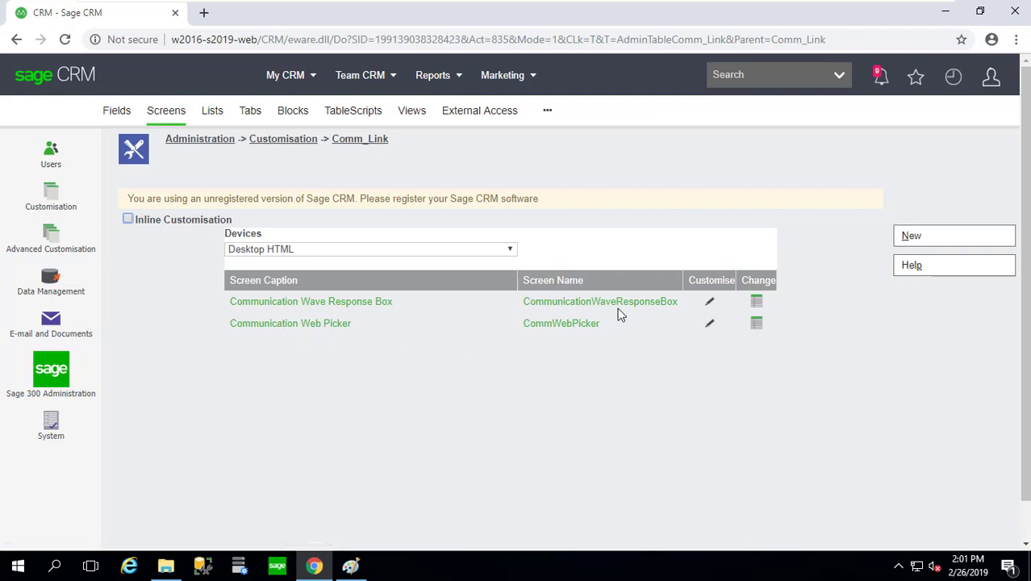
click(709, 323)
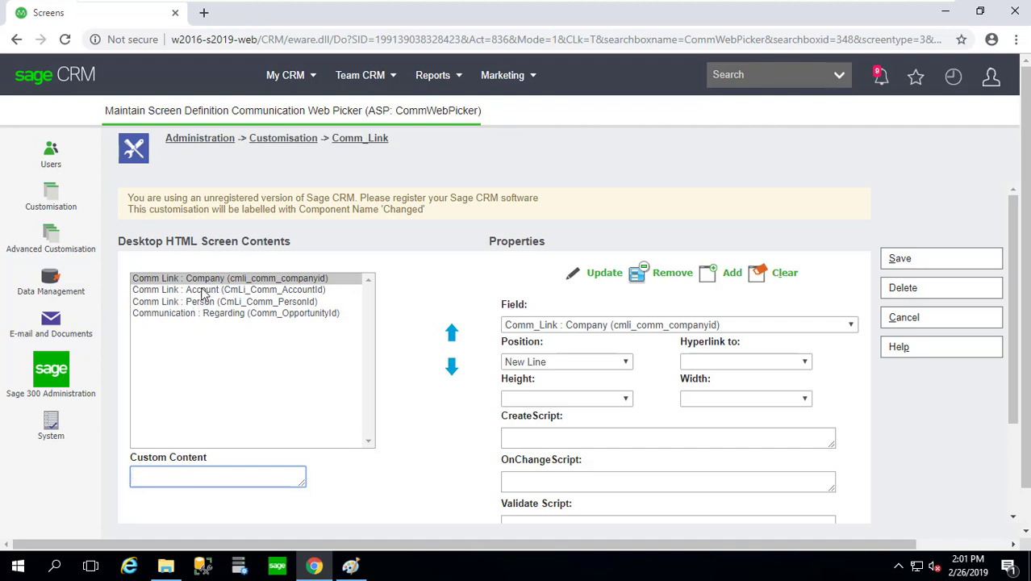
mouse_move(306, 370)
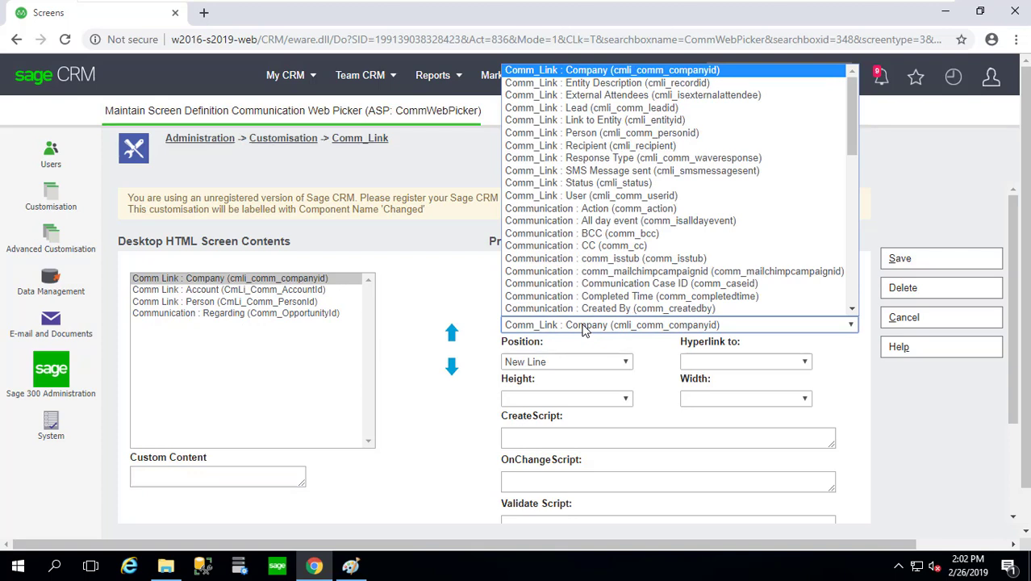
mouse_move(631, 170)
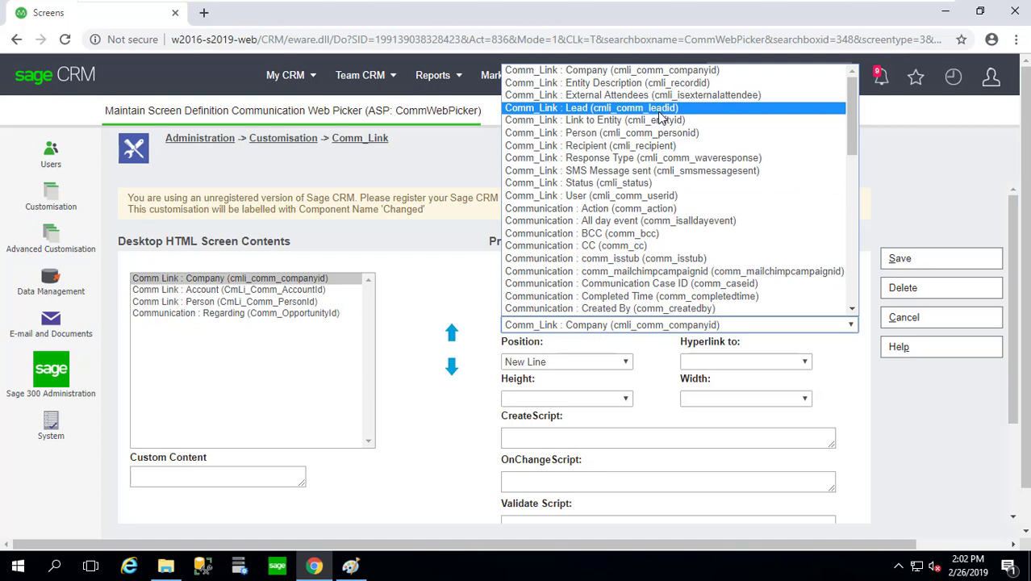
Step: Add Comm_Link : Lead (cmli_comm_leadid) to the screen contents, save, and return to Outlook
click(591, 108)
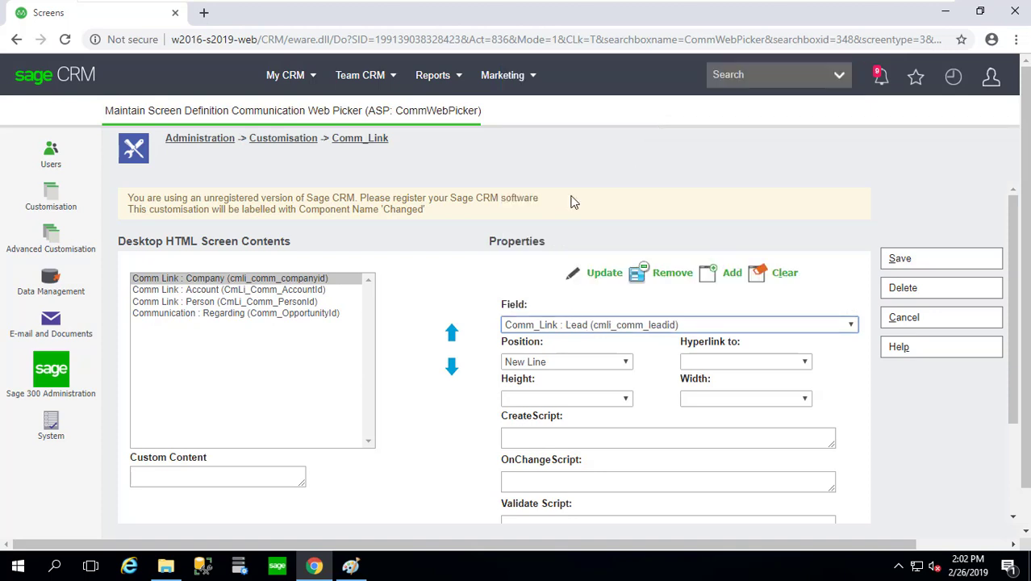
mouse_move(707, 280)
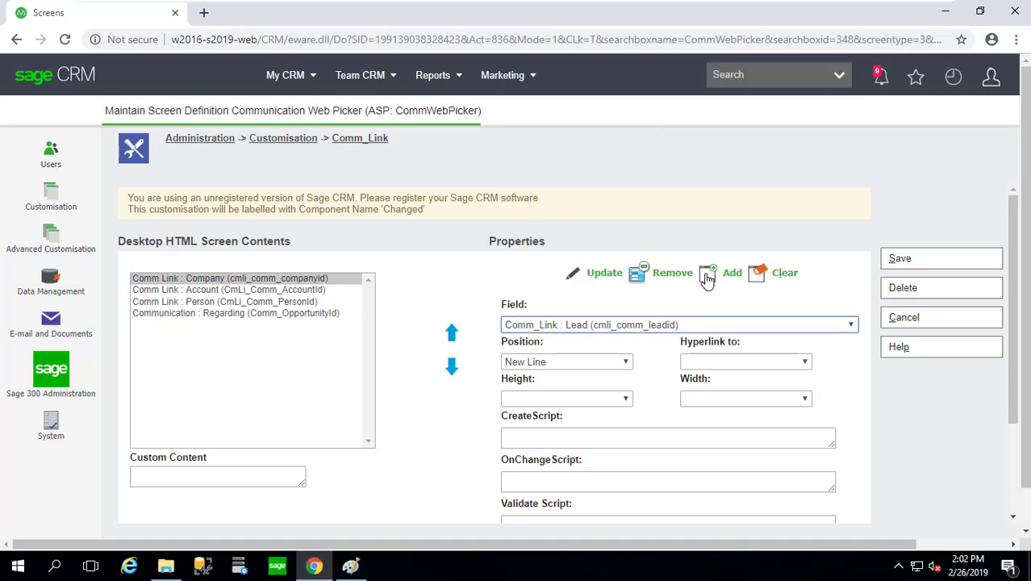
click(732, 272)
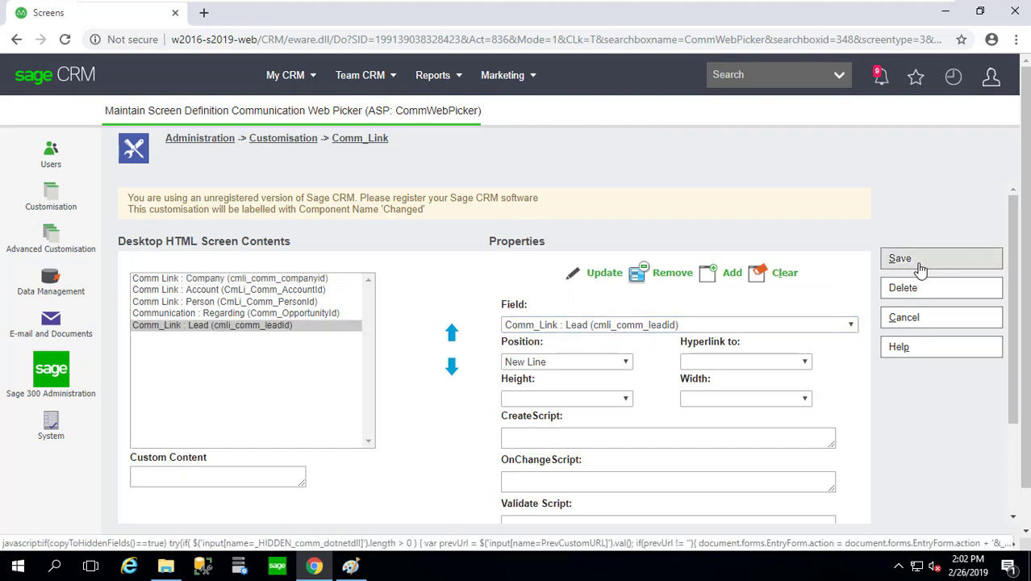
click(900, 258)
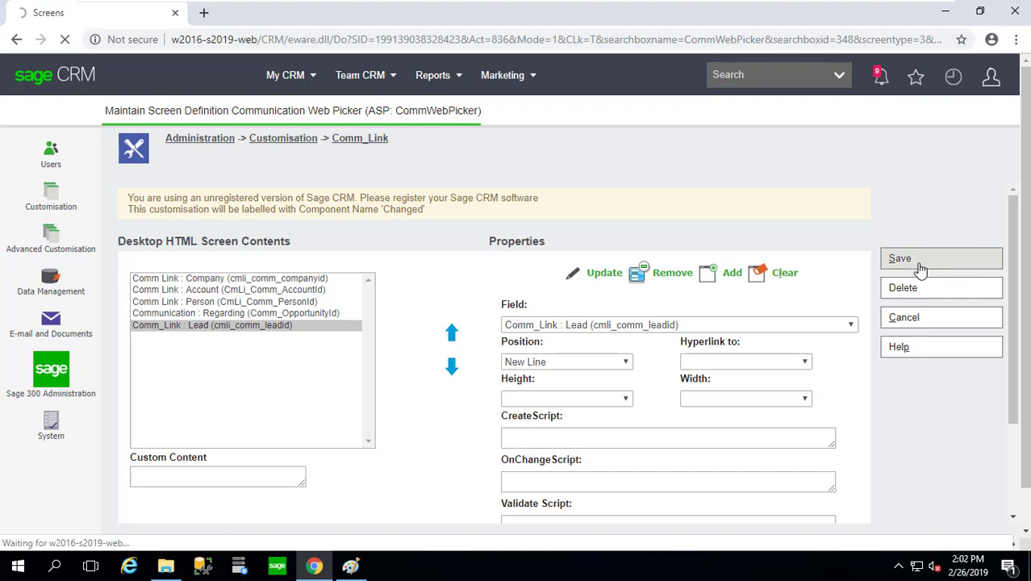
click(900, 259)
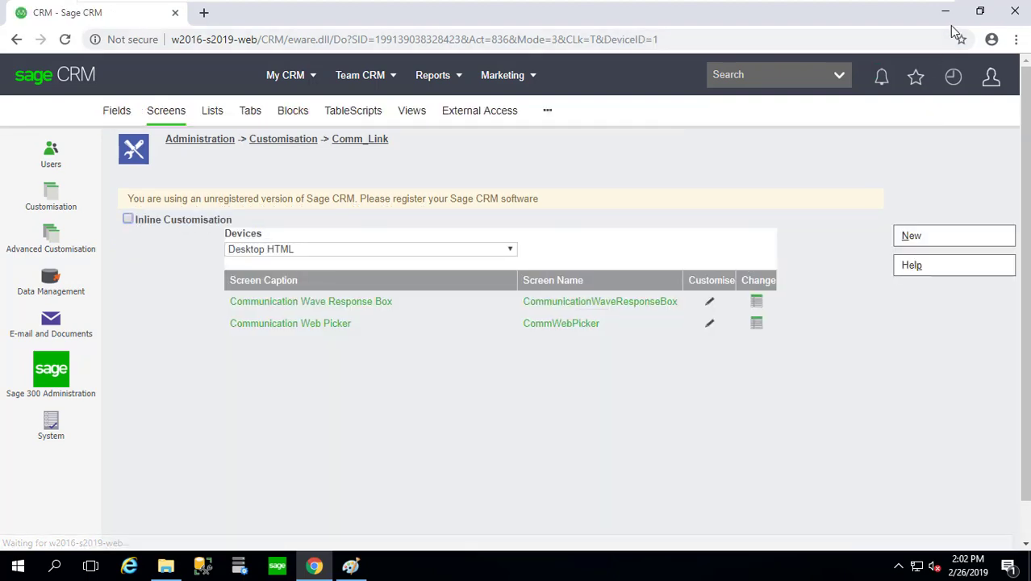
click(16, 565)
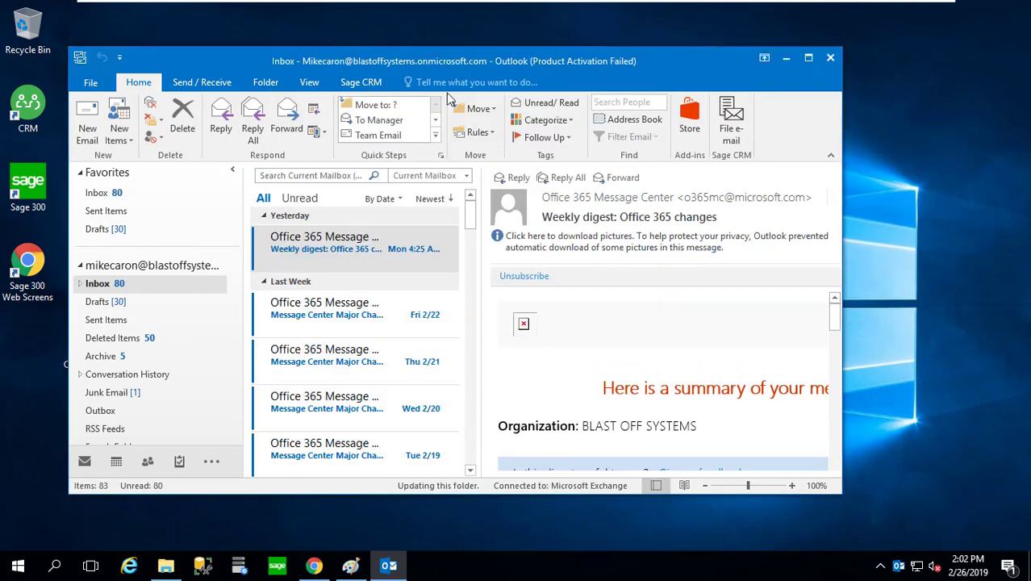
Step: Maximise Outlook and file the weekly digest e-mail from the Sage CRM ribbon tab
click(361, 81)
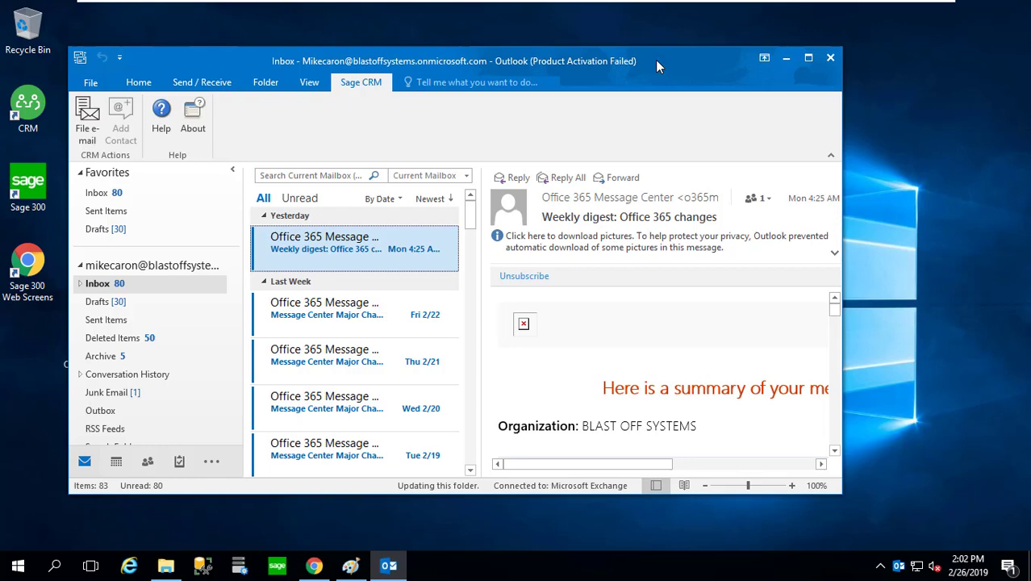
click(808, 57)
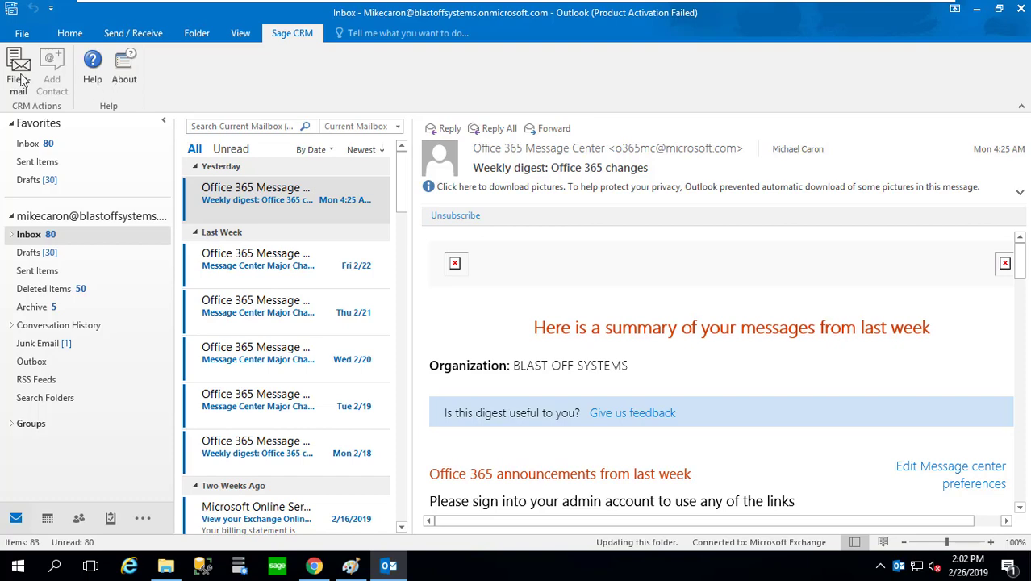
click(286, 193)
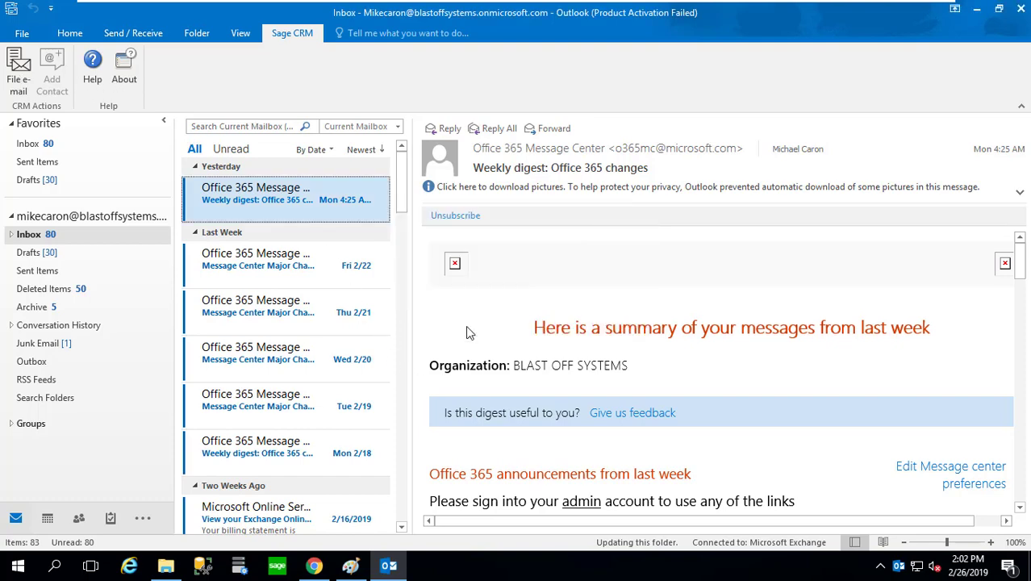
Step: Add a target record in the File Email dialog and focus the new Lead box
click(18, 64)
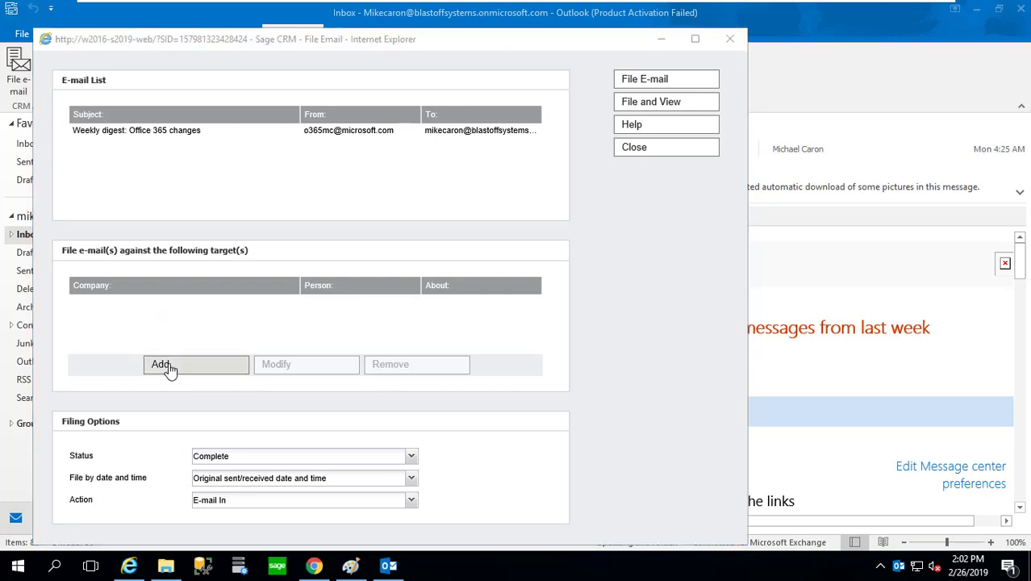
click(161, 364)
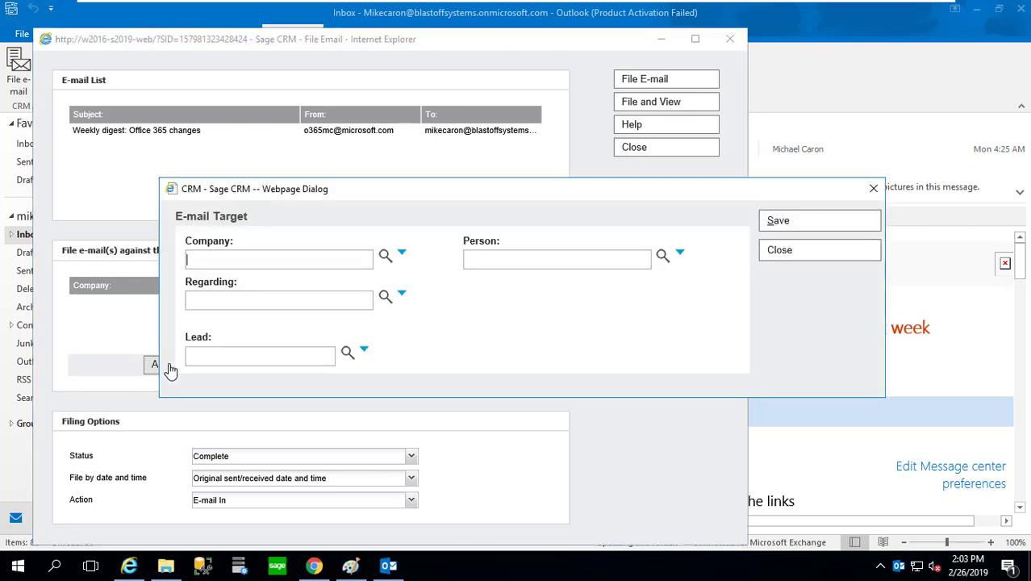
click(260, 356)
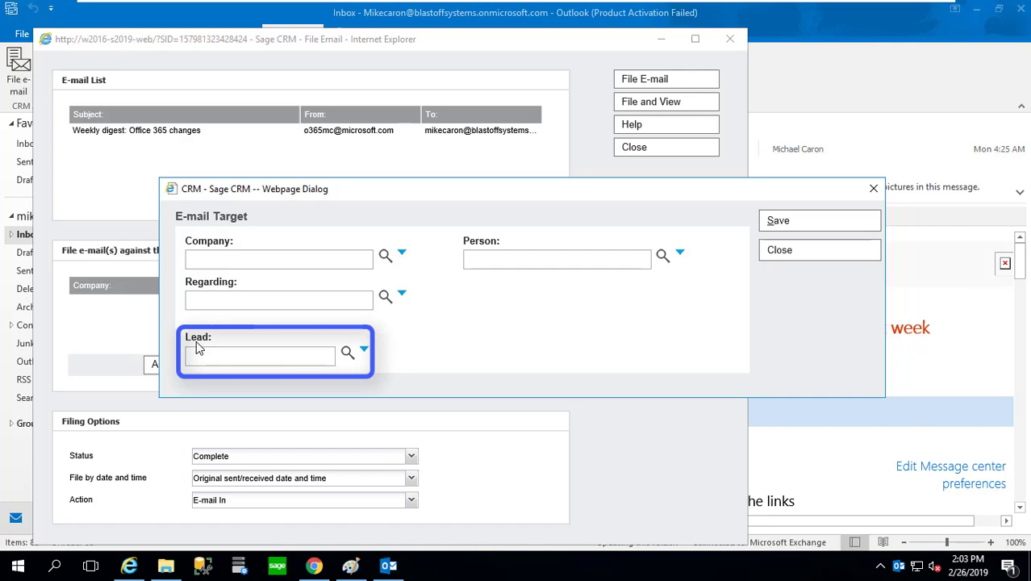